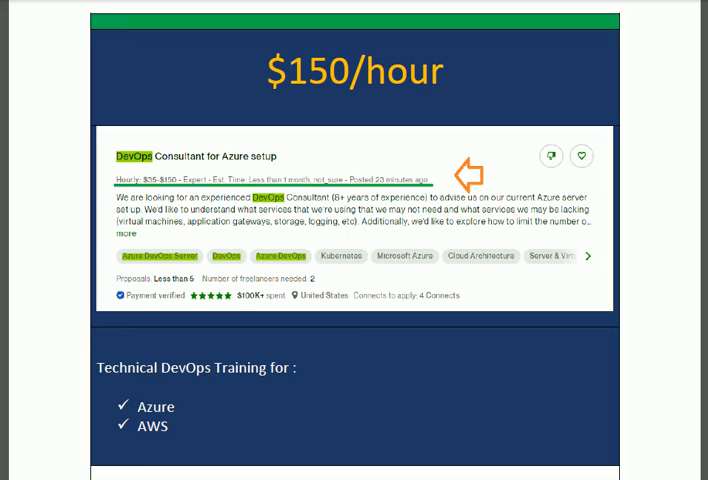
pyautogui.moveTo(663, 195)
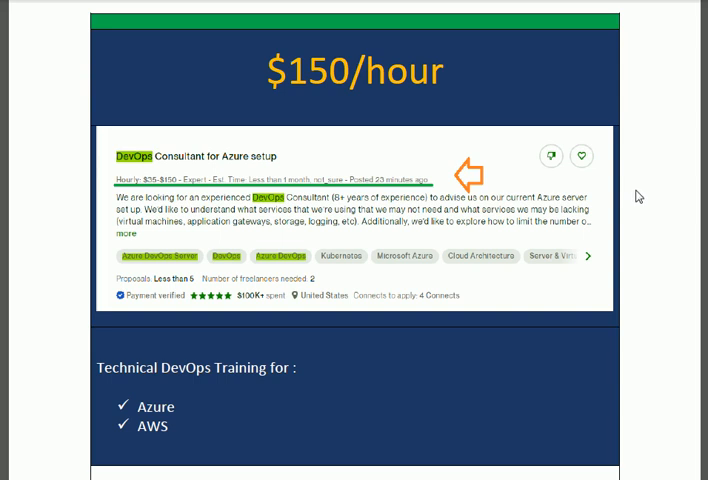
pyautogui.moveTo(636, 196)
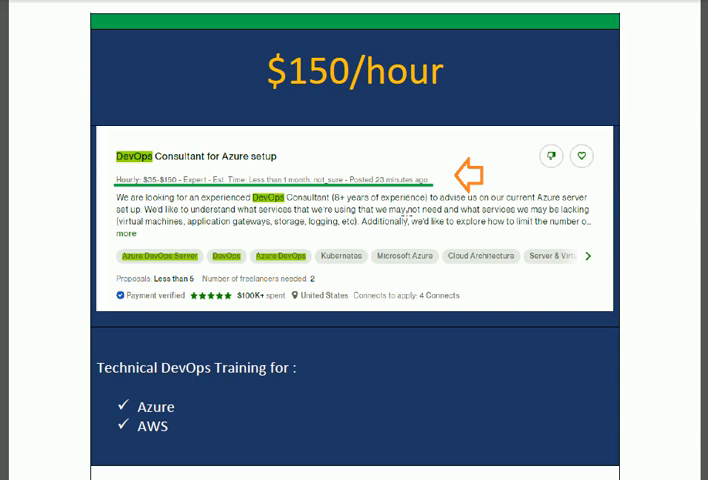
pyautogui.moveTo(343, 349)
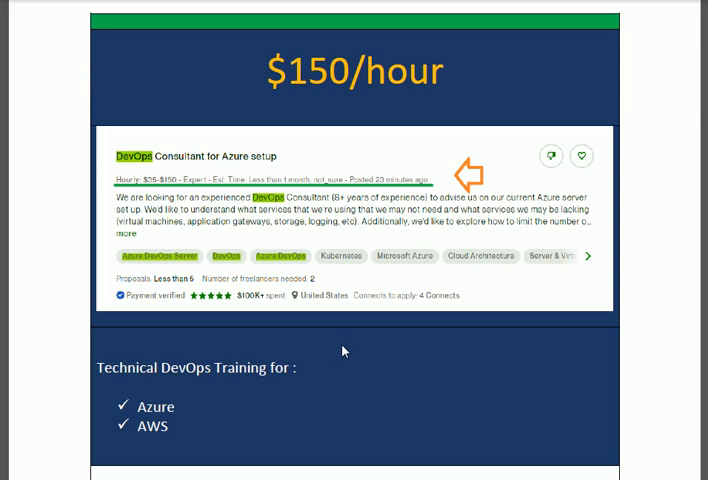
pyautogui.moveTo(347, 346)
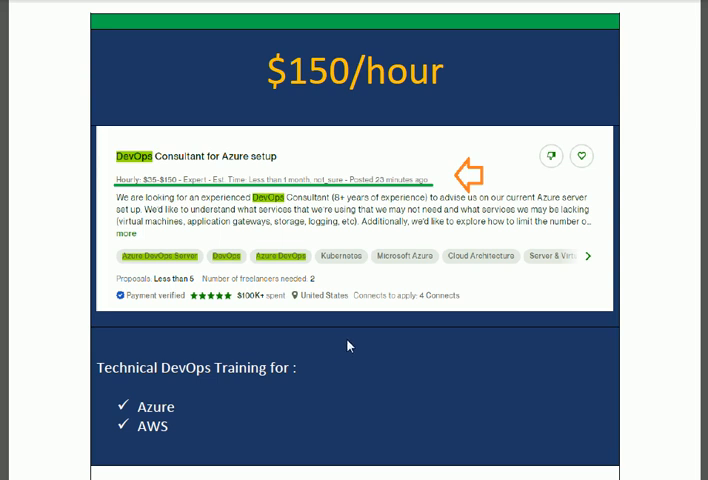
pyautogui.moveTo(337, 134)
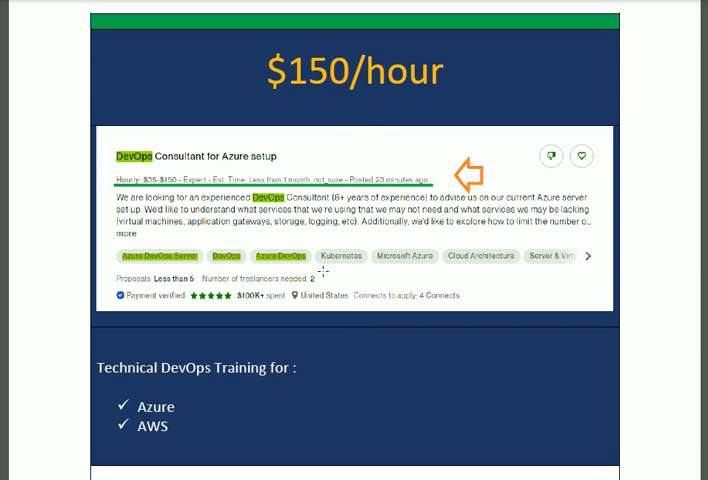
pyautogui.moveTo(327, 344)
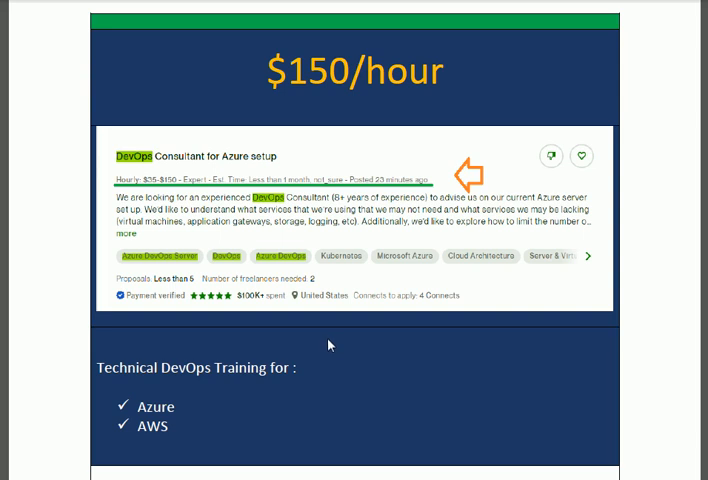
pyautogui.moveTo(334, 344)
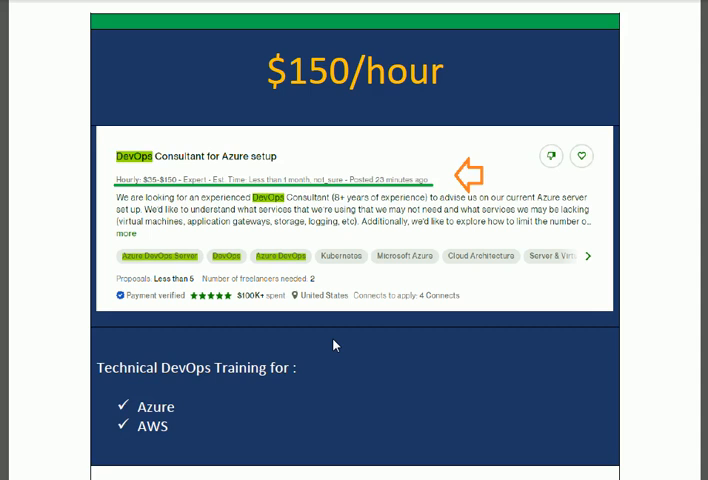
pyautogui.scroll(-3)
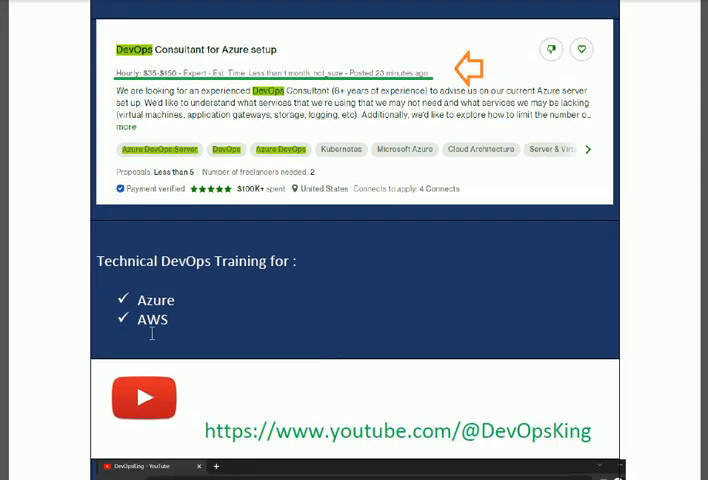
pyautogui.moveTo(248, 312)
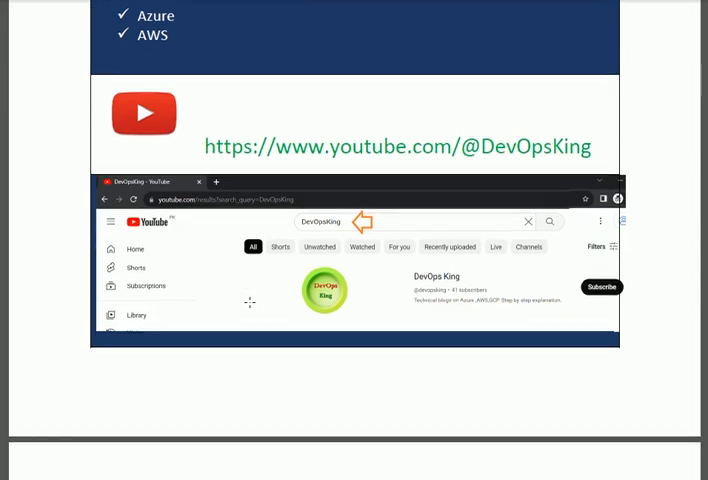
pyautogui.moveTo(419, 133)
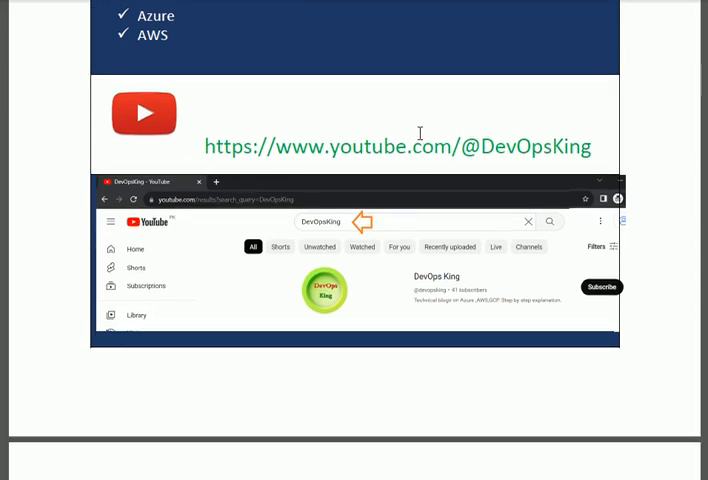
pyautogui.moveTo(388, 167)
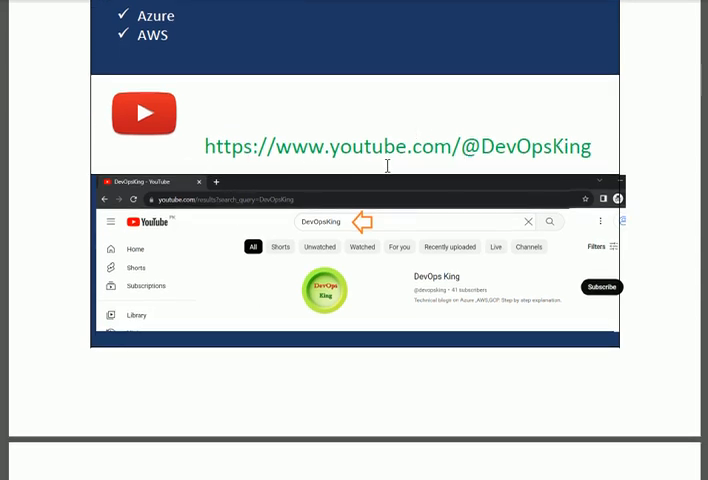
pyautogui.moveTo(583, 159)
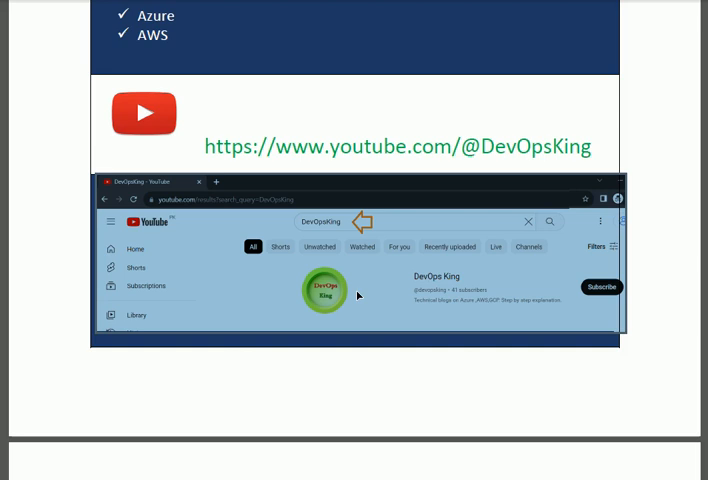
pyautogui.moveTo(488, 289)
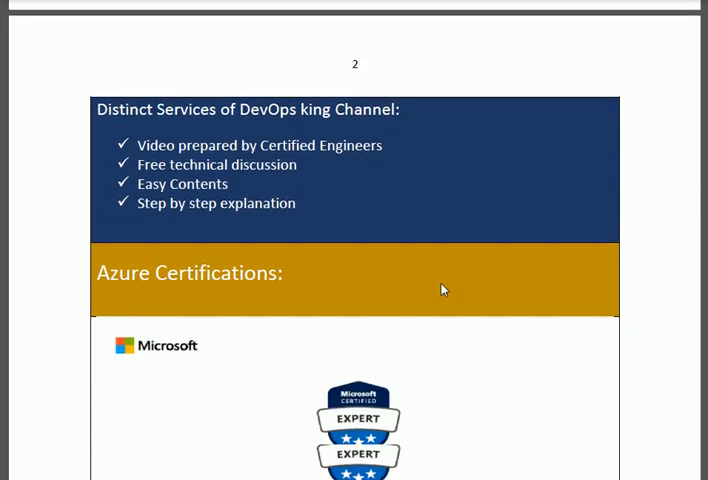
pyautogui.scroll(-3)
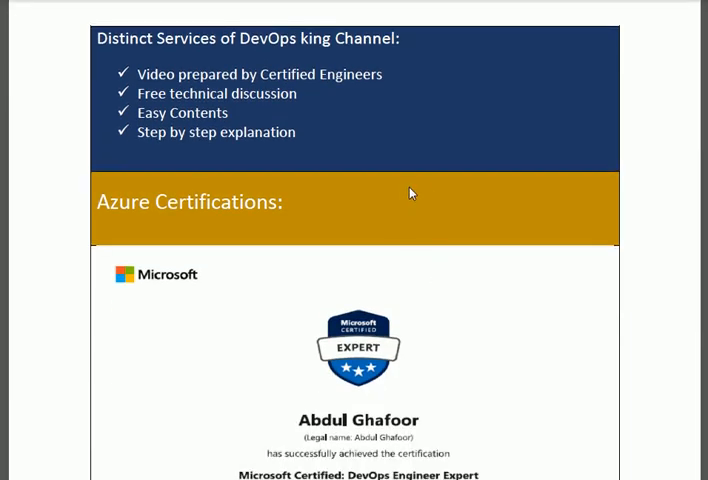
pyautogui.moveTo(428, 188)
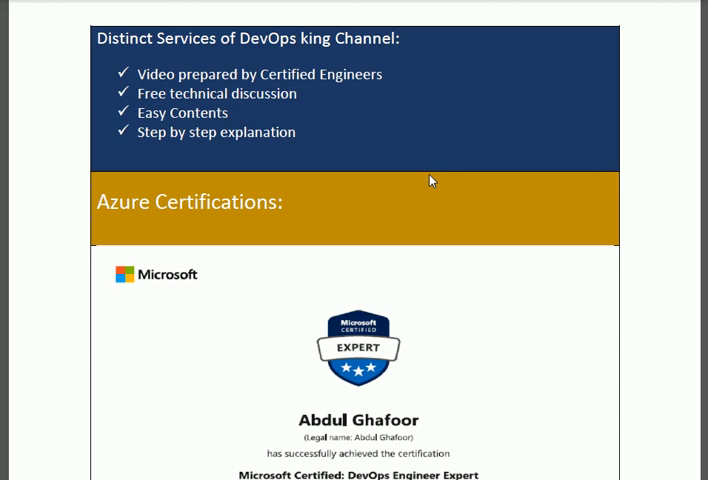
pyautogui.moveTo(410, 208)
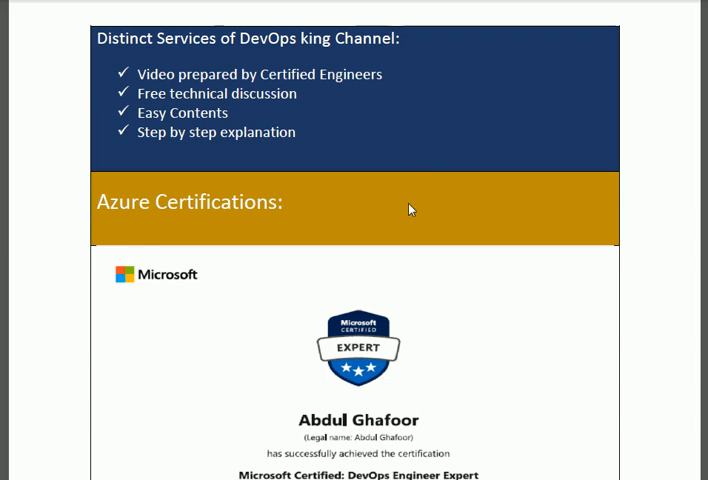
pyautogui.scroll(-3)
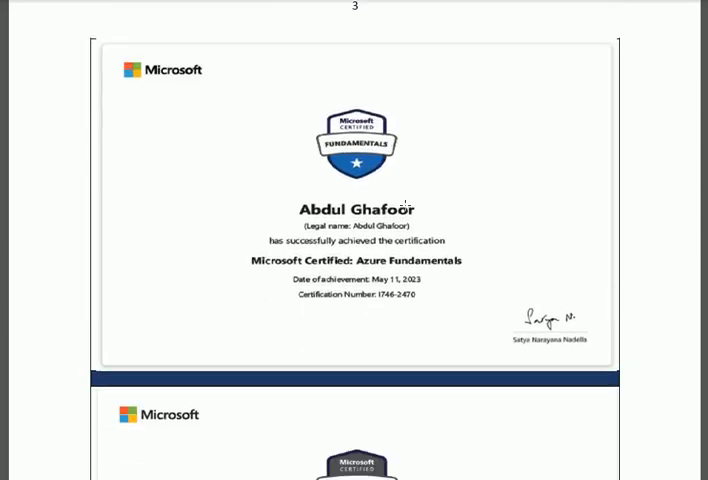
pyautogui.scroll(-3)
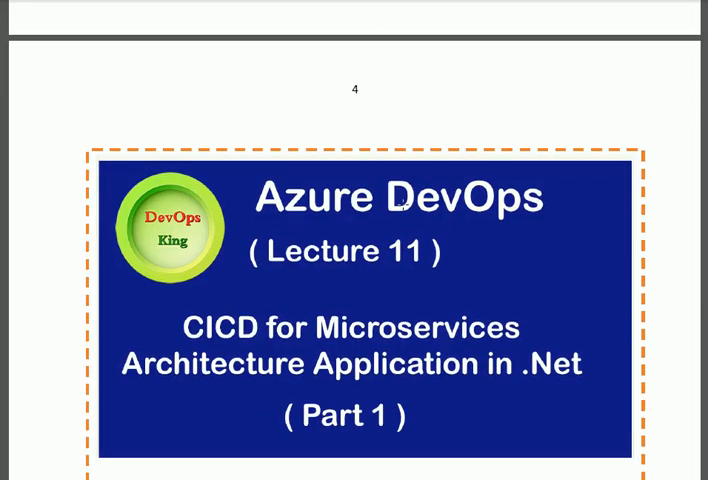
pyautogui.scroll(-3)
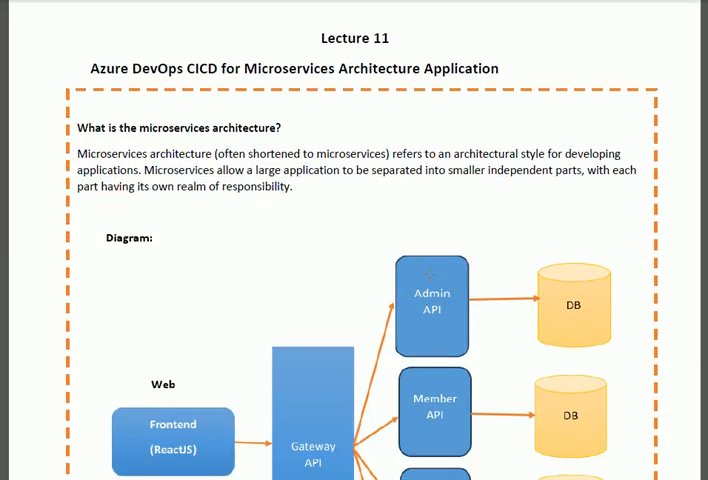
pyautogui.moveTo(294, 230)
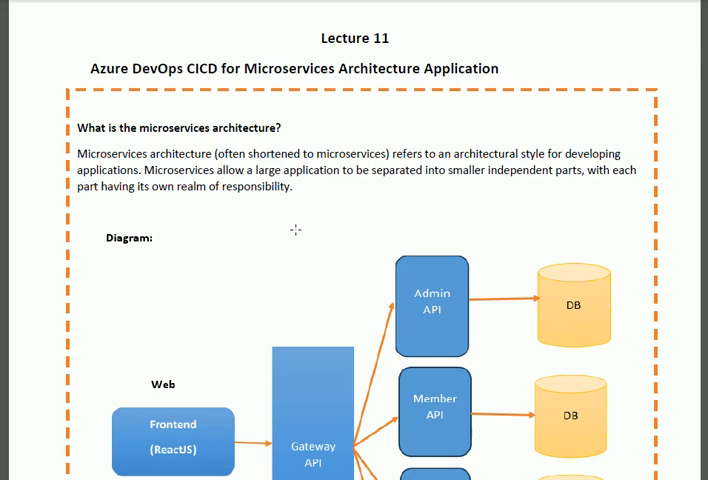
pyautogui.scroll(-3)
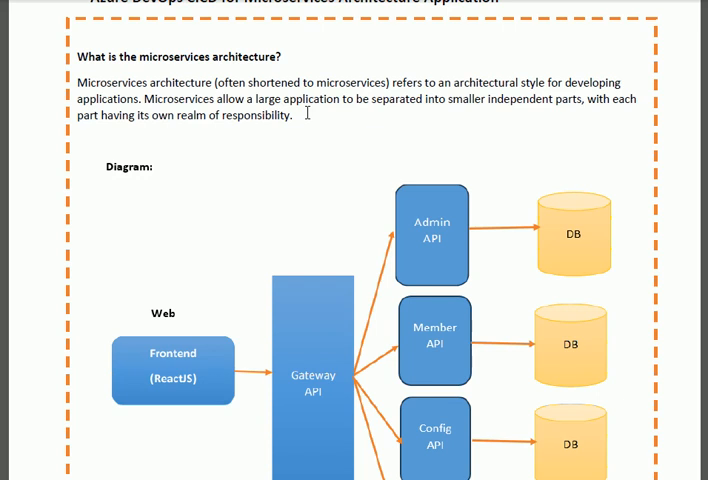
pyautogui.moveTo(294, 147)
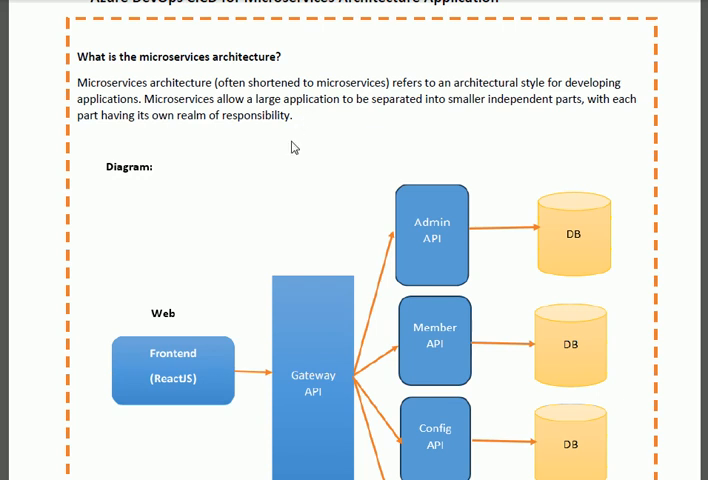
pyautogui.moveTo(272, 201)
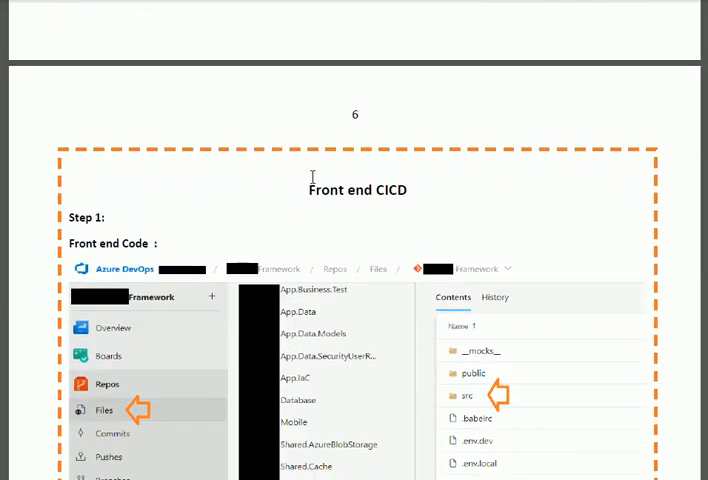
pyautogui.scroll(-3)
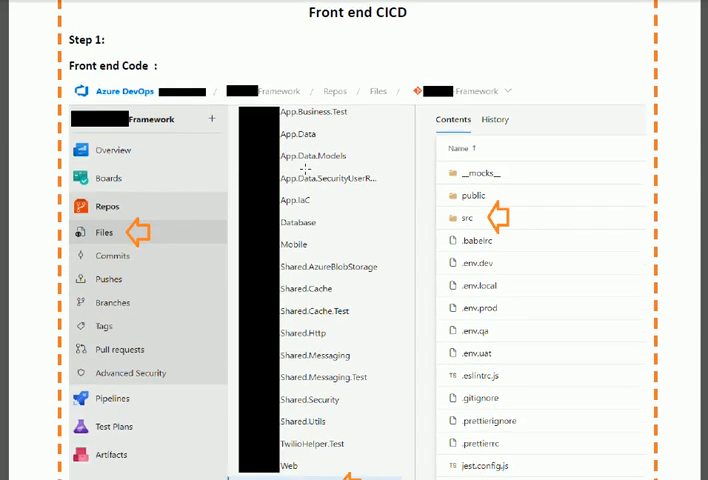
pyautogui.moveTo(224, 227)
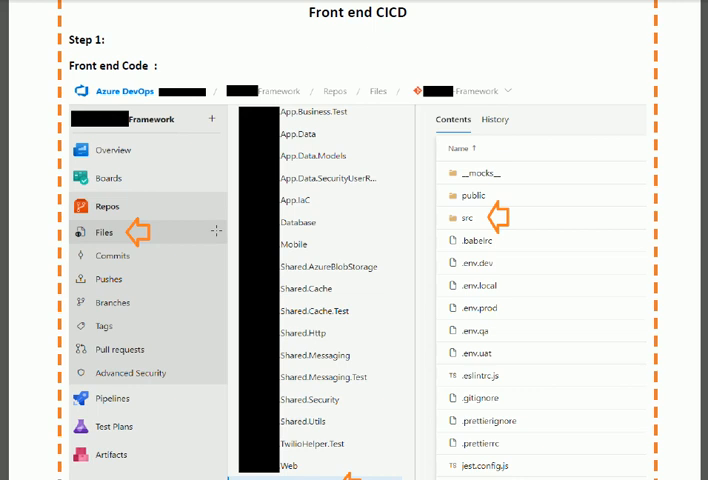
pyautogui.moveTo(167, 246)
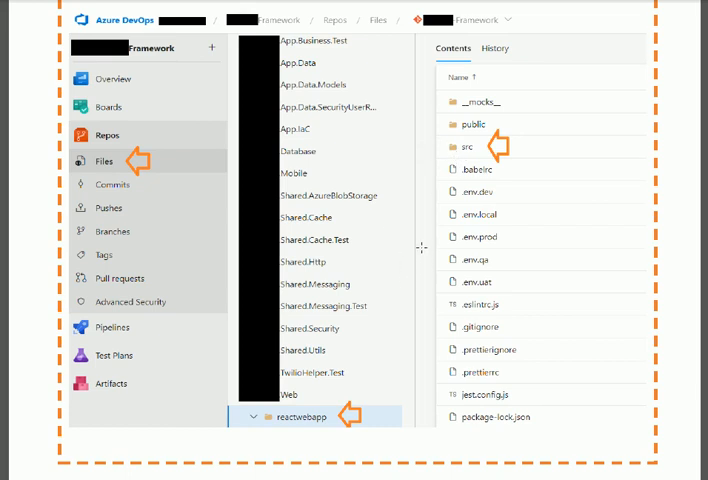
pyautogui.moveTo(379, 281)
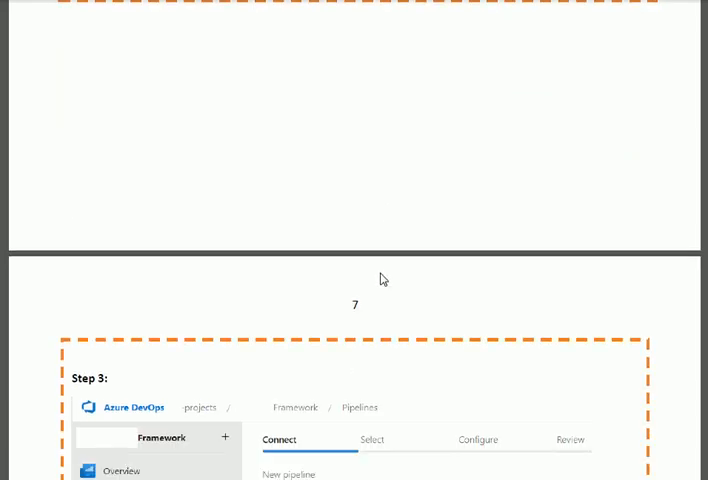
pyautogui.scroll(-3)
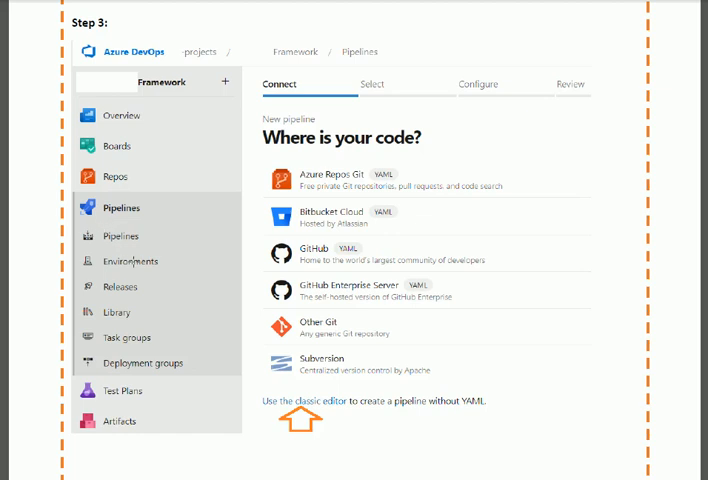
pyautogui.scroll(-3)
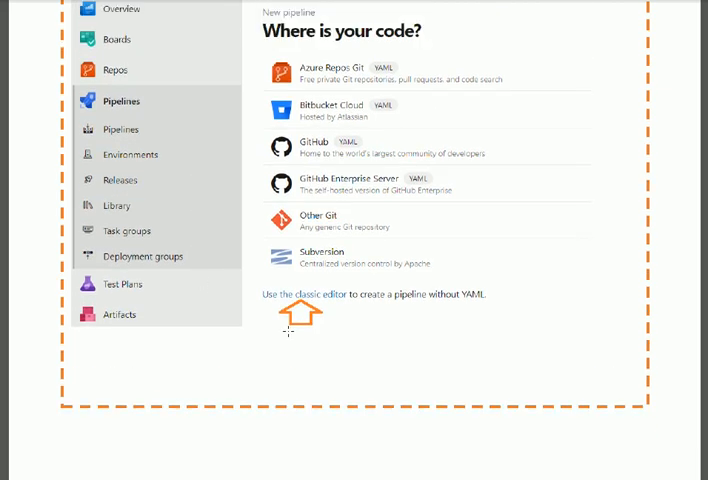
pyautogui.moveTo(341, 319)
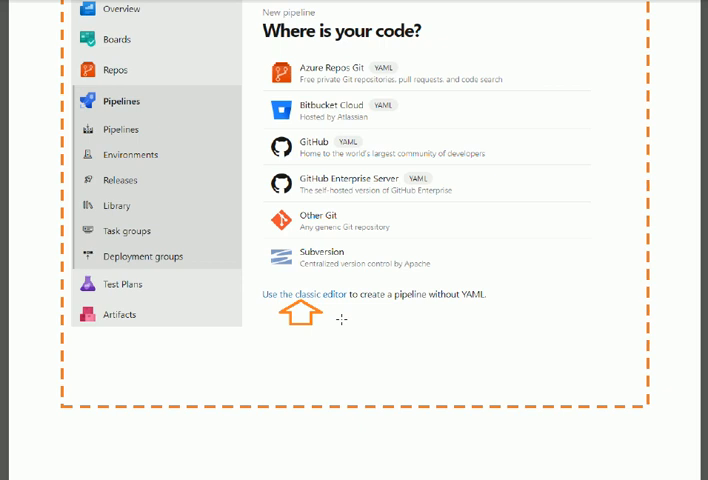
pyautogui.moveTo(357, 219)
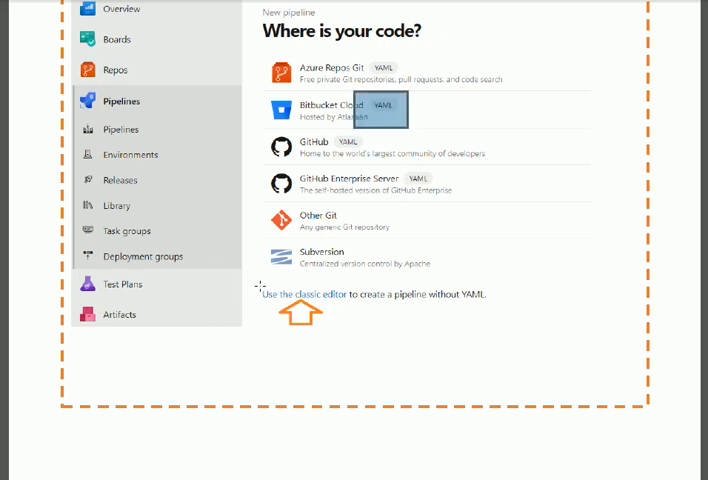
pyautogui.moveTo(378, 340)
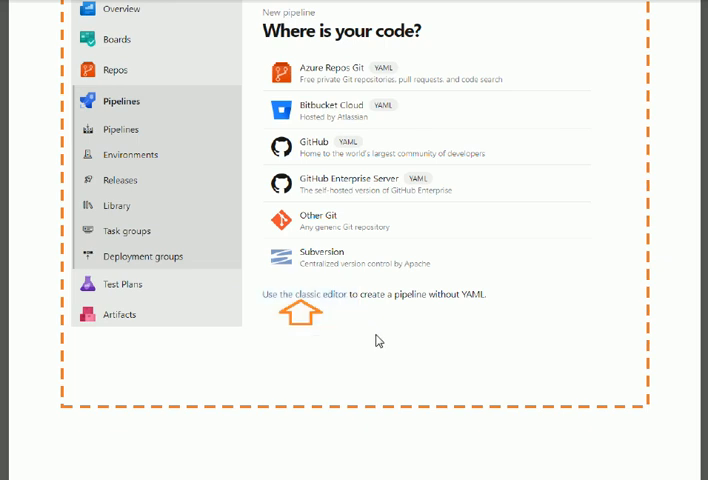
pyautogui.moveTo(256, 292)
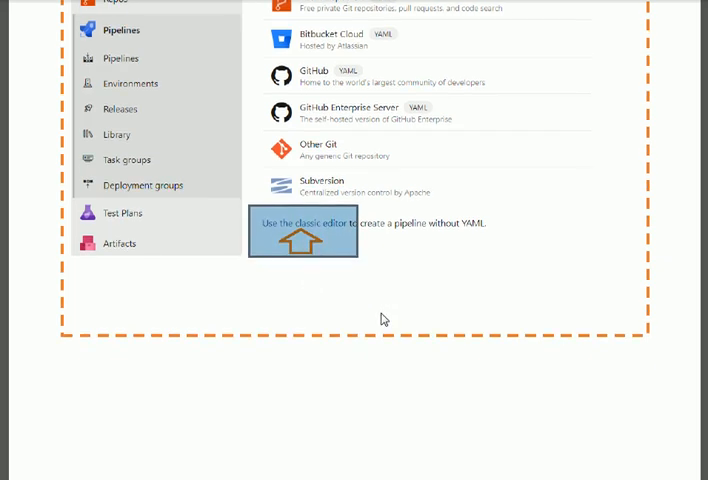
pyautogui.scroll(-3)
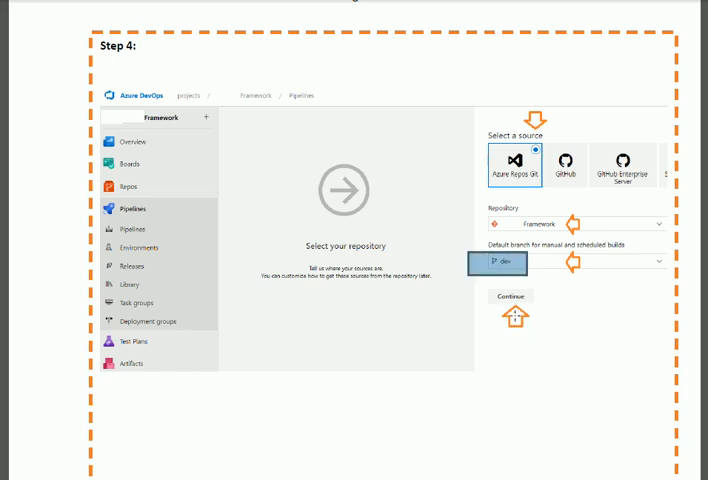
pyautogui.moveTo(477, 335)
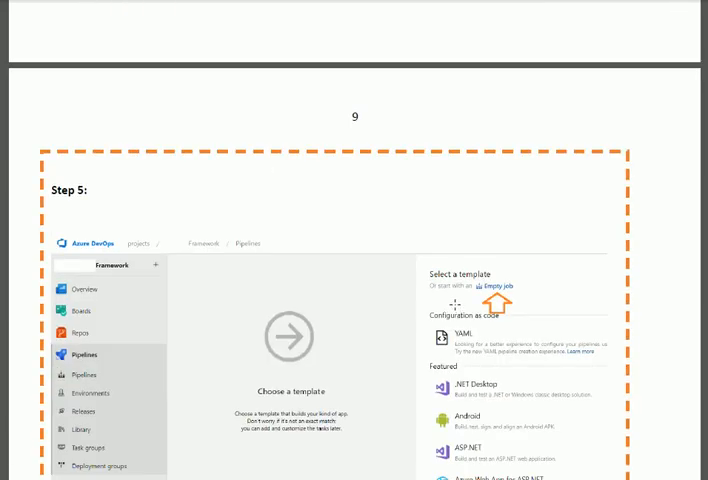
pyautogui.scroll(-3)
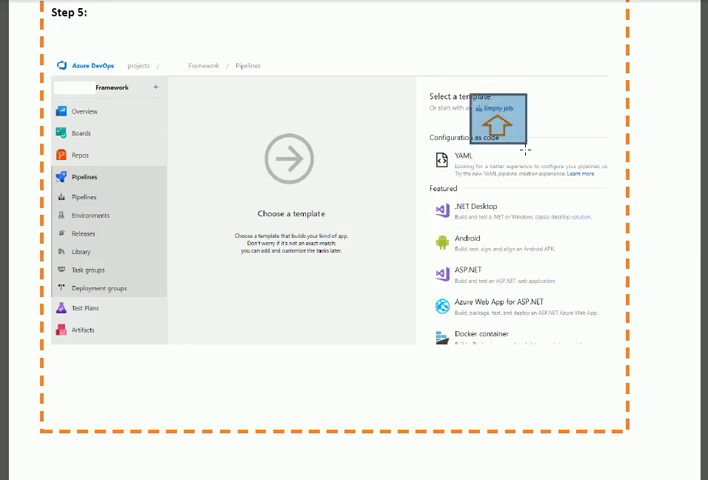
pyautogui.moveTo(378, 254)
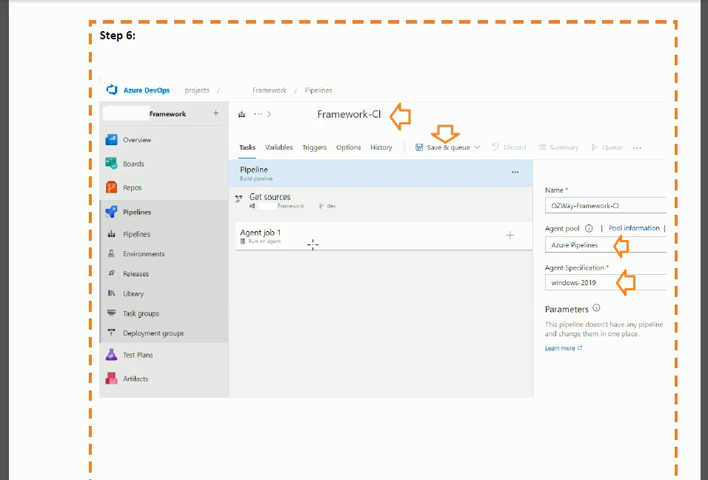
pyautogui.moveTo(382, 231)
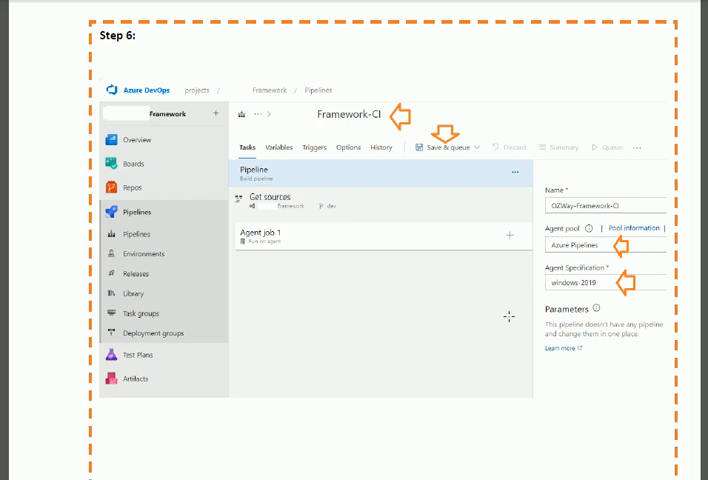
pyautogui.moveTo(504, 312)
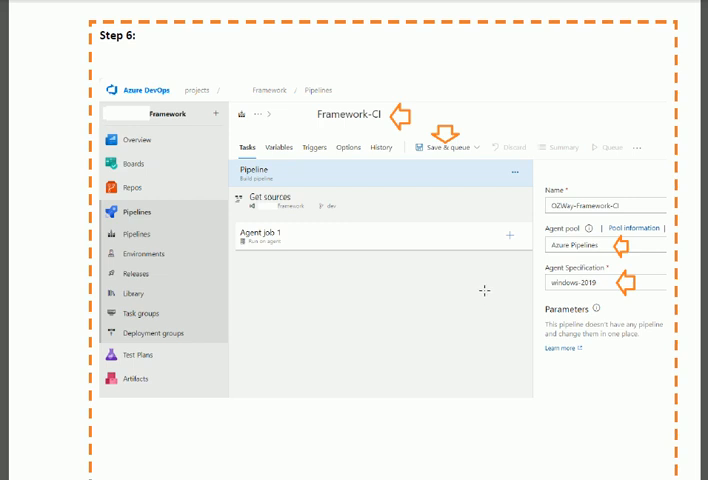
pyautogui.moveTo(445, 311)
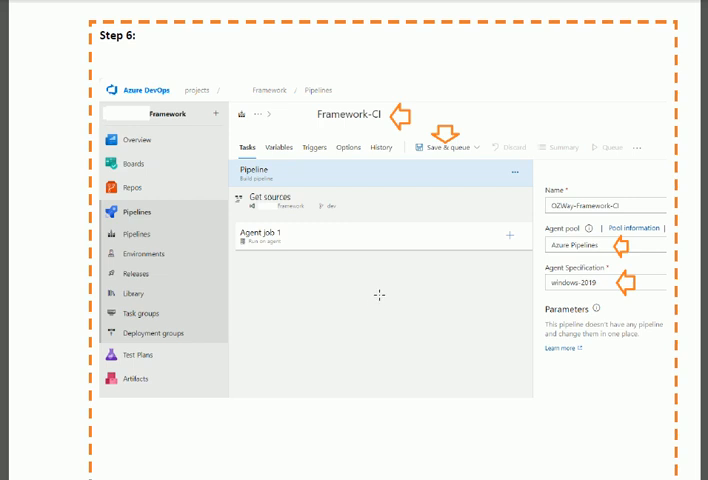
pyautogui.moveTo(456, 283)
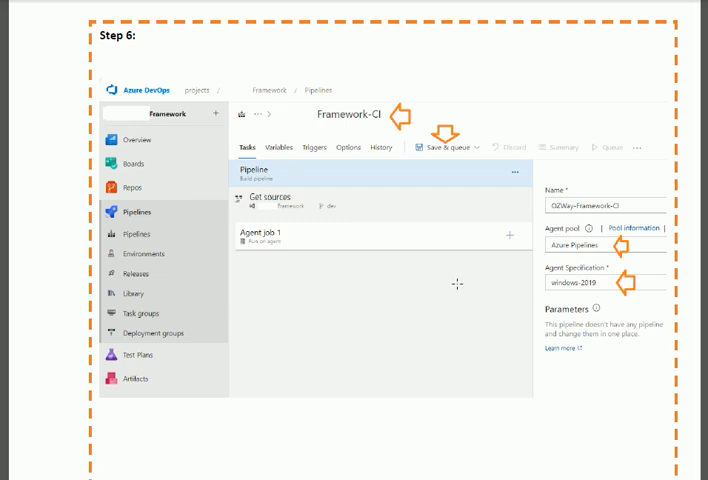
pyautogui.moveTo(405, 309)
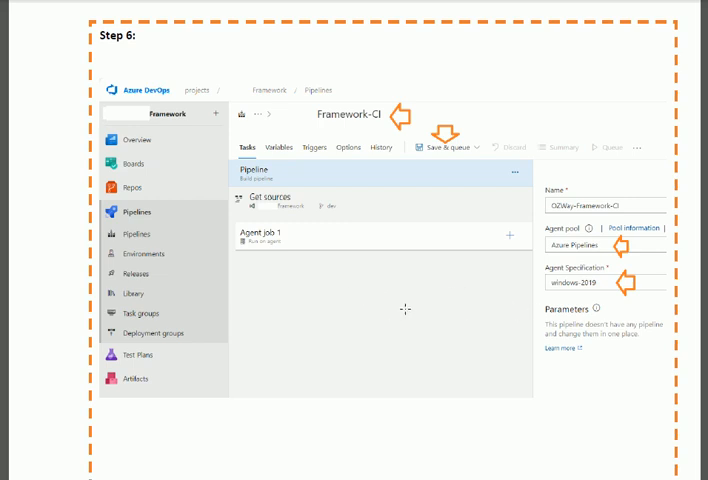
pyautogui.moveTo(499, 351)
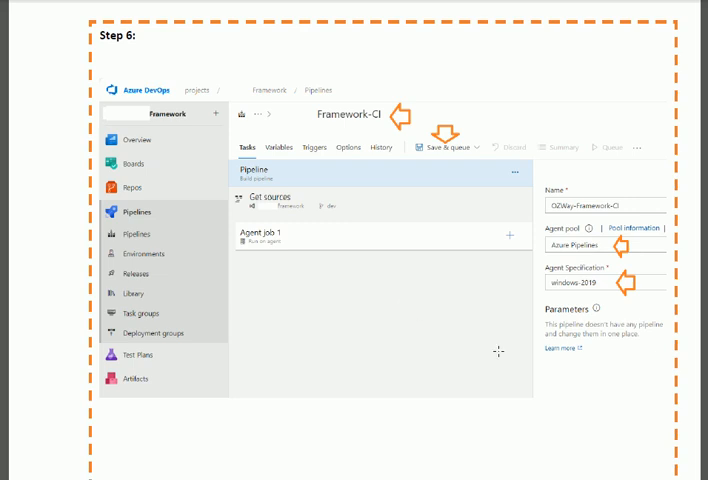
pyautogui.moveTo(419, 372)
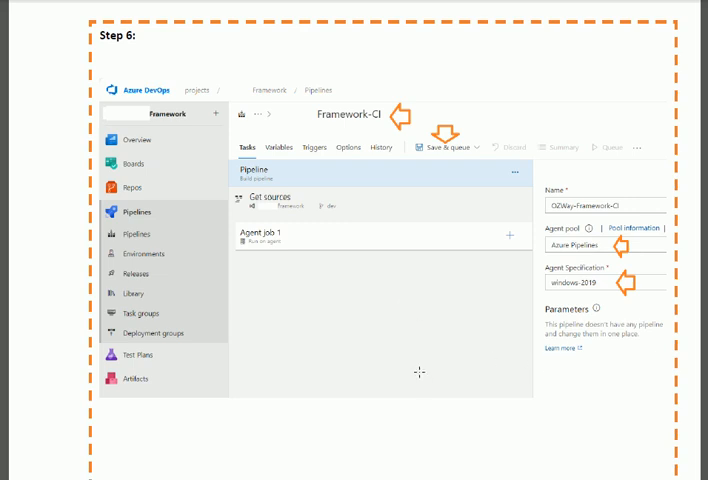
pyautogui.moveTo(424, 357)
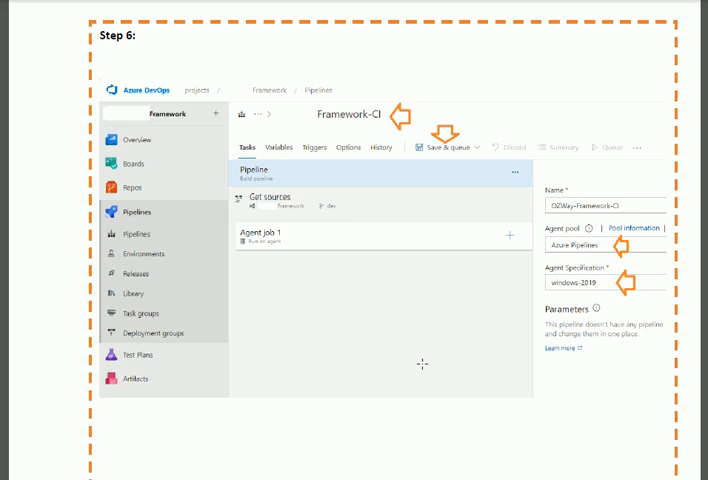
pyautogui.moveTo(397, 378)
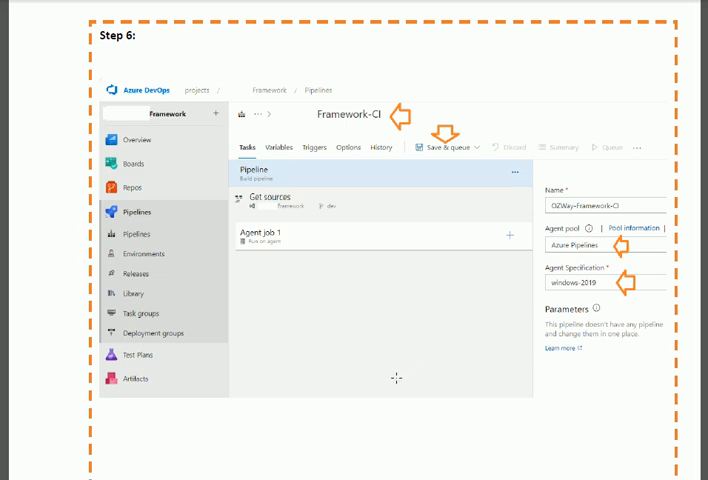
pyautogui.moveTo(358, 351)
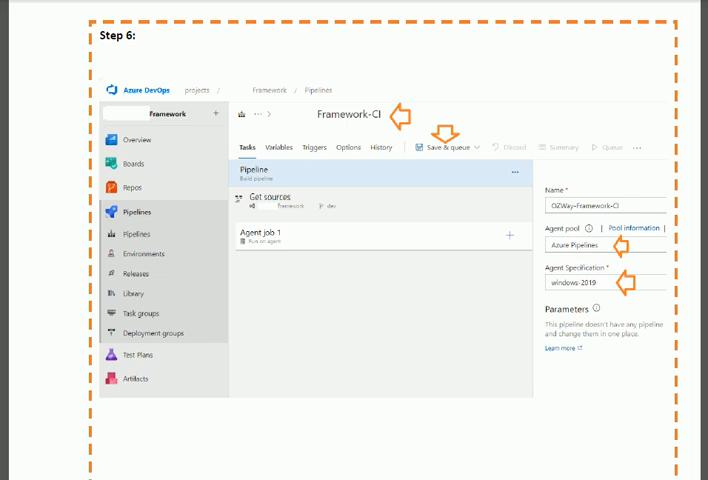
pyautogui.scroll(3)
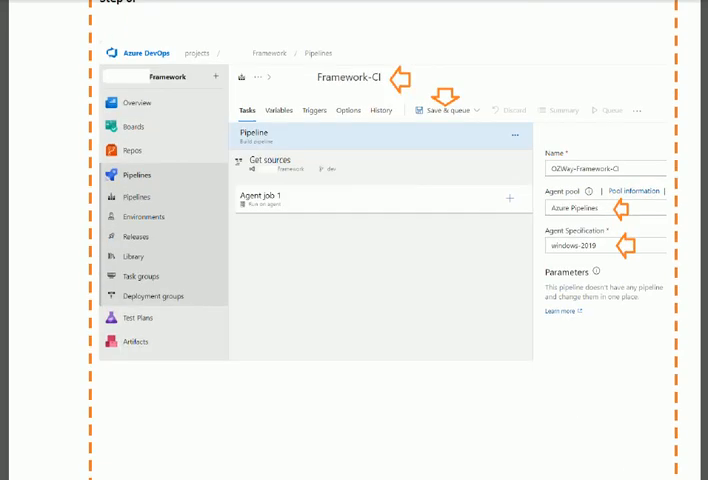